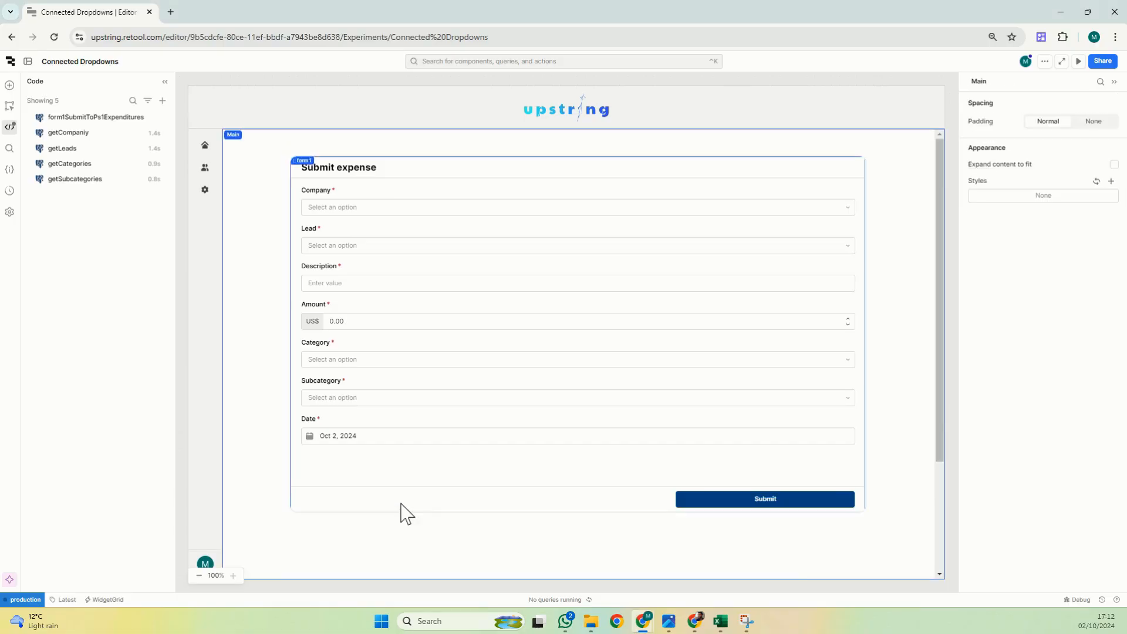
Select the expense form and preview the full, unfiltered Lead option list.
{"action": "left_click", "coordinate": [575, 246]}
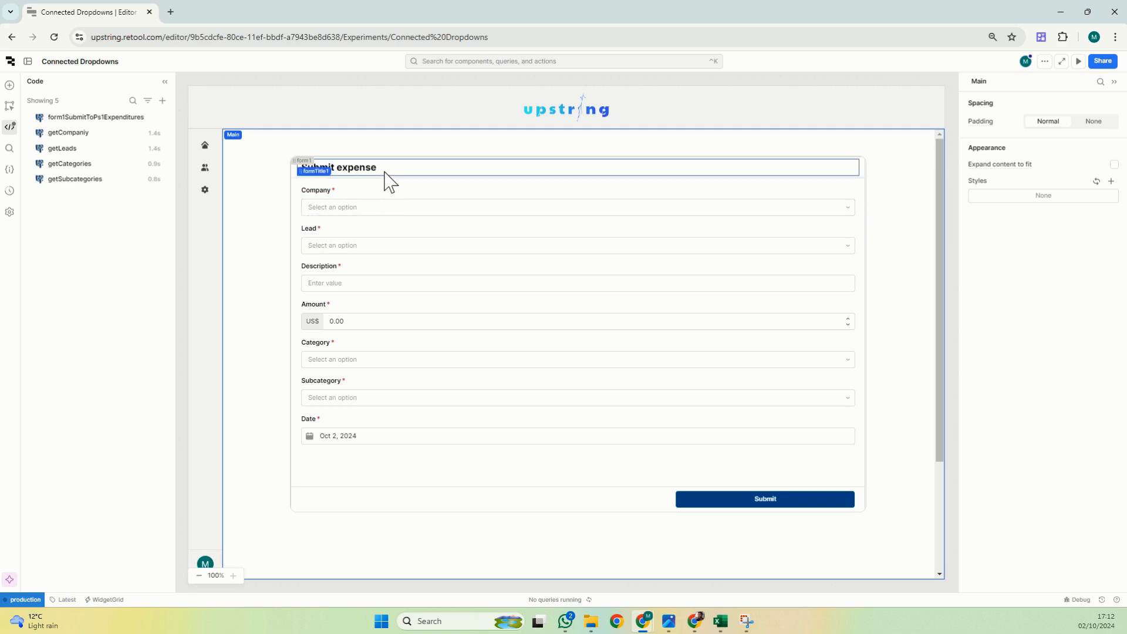
{"action": "left_click", "coordinate": [575, 207]}
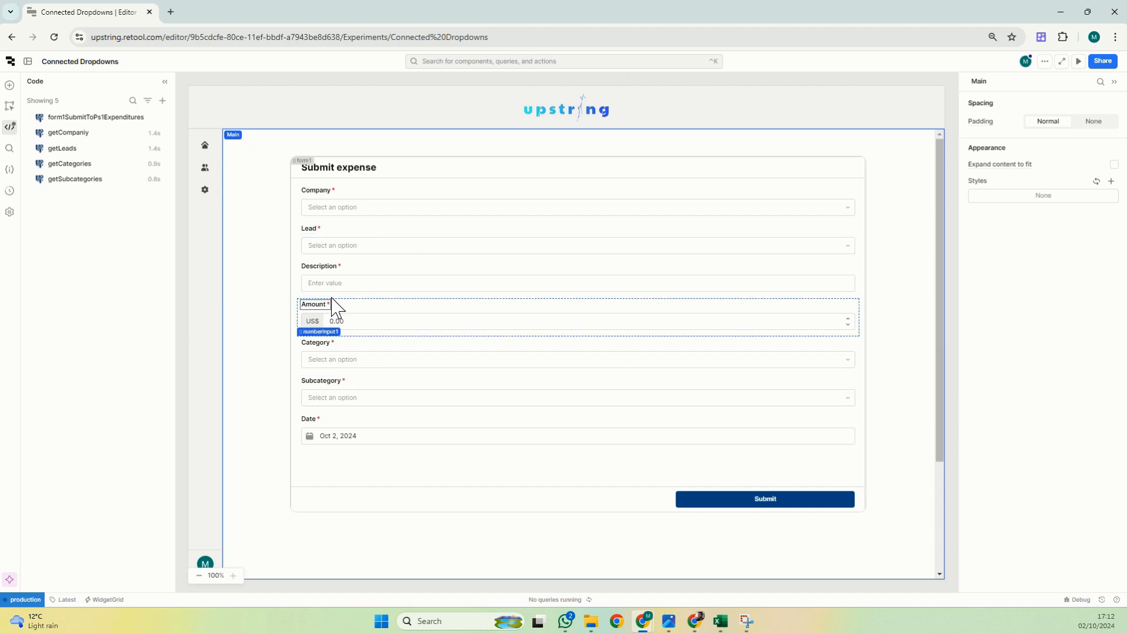
{"action": "left_click", "coordinate": [576, 245]}
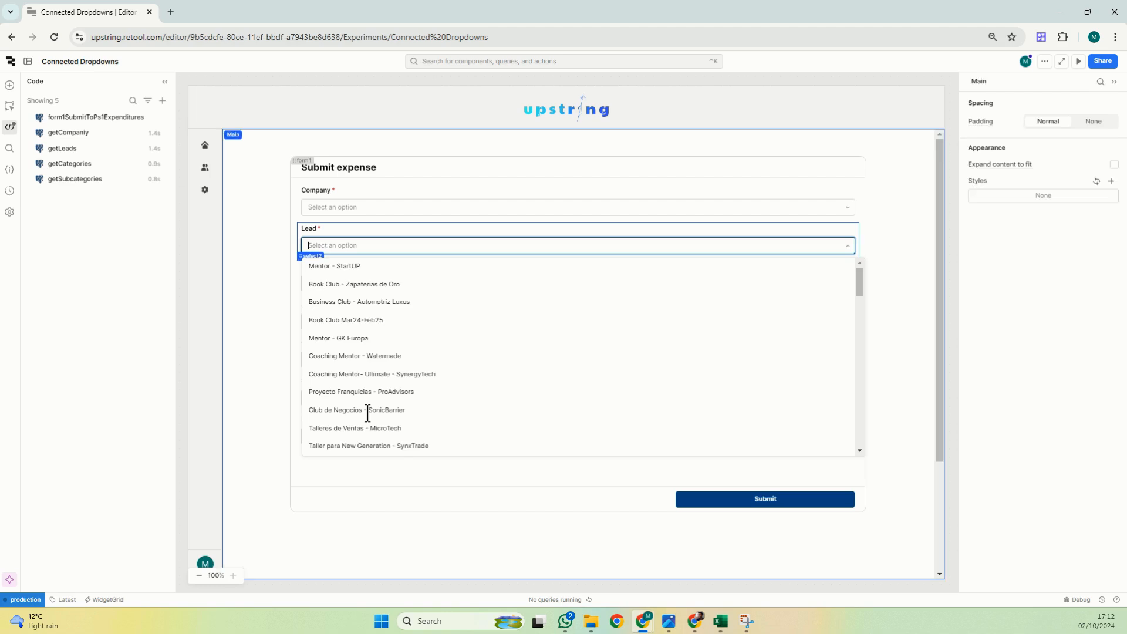
{"action": "left_click", "coordinate": [575, 245]}
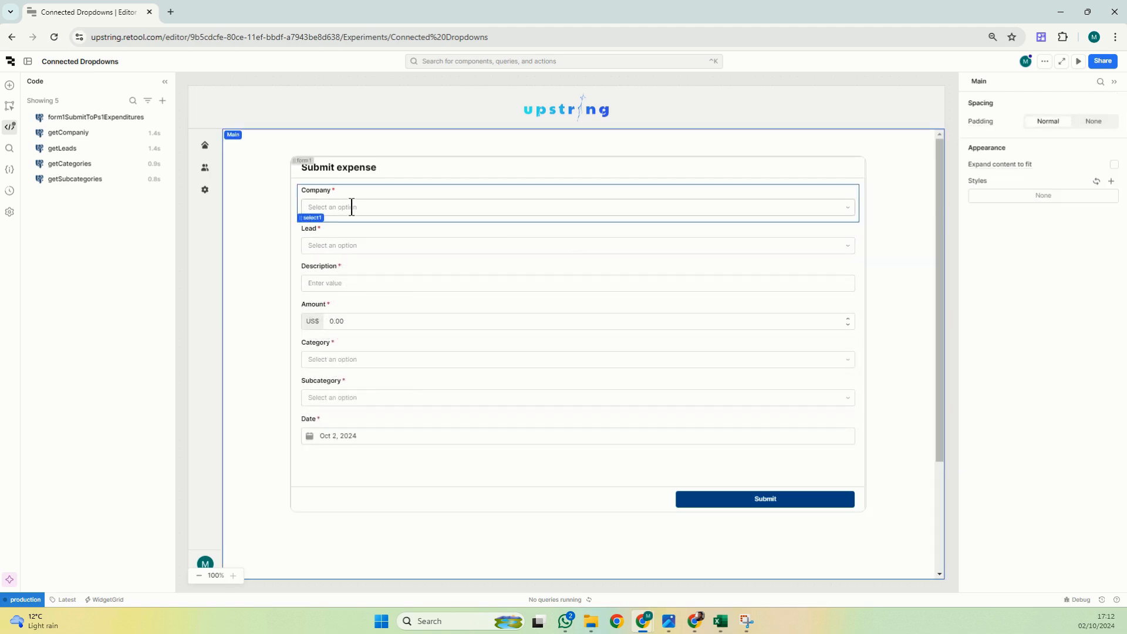
Preview the Subcategory options, then bring up the Category dropdown's settings.
{"action": "left_click", "coordinate": [578, 398]}
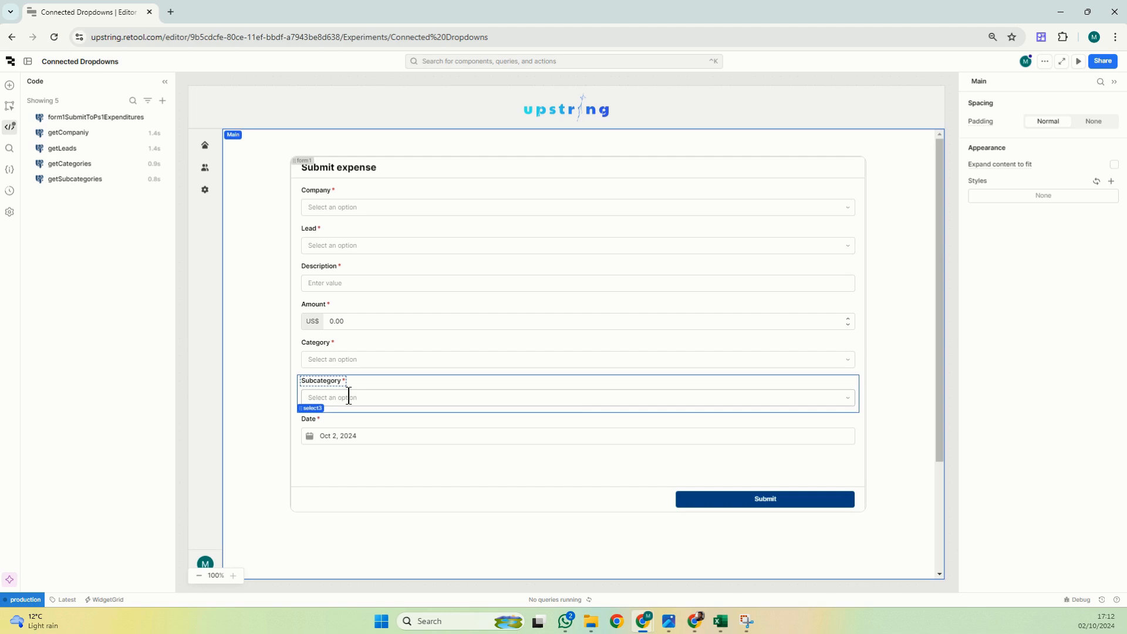
{"action": "left_click", "coordinate": [576, 398]}
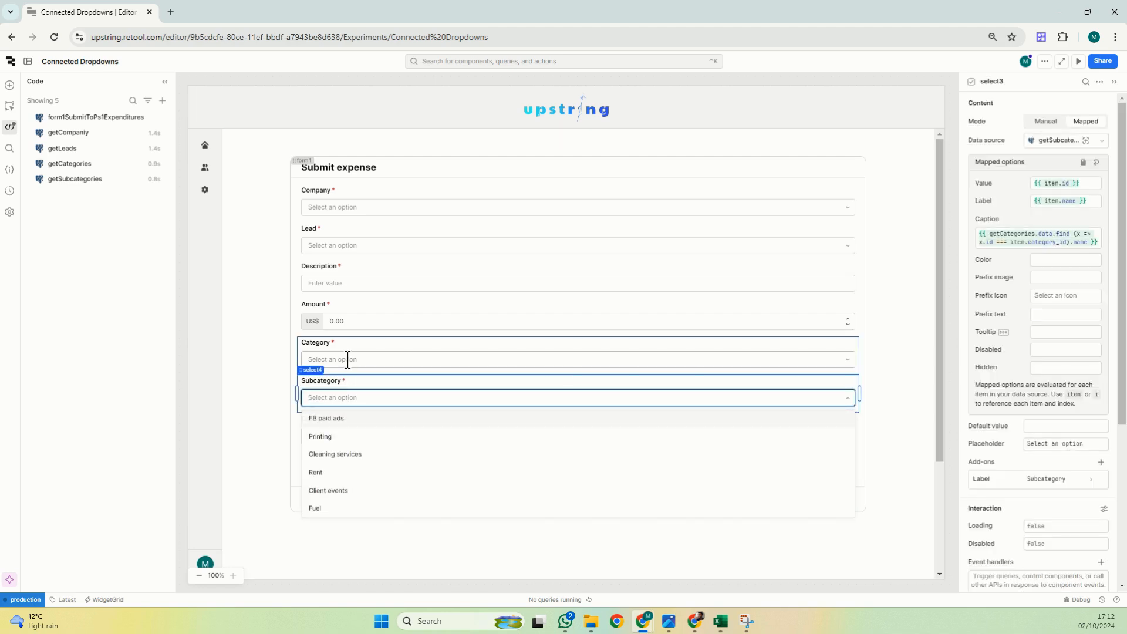
{"action": "left_click", "coordinate": [370, 359]}
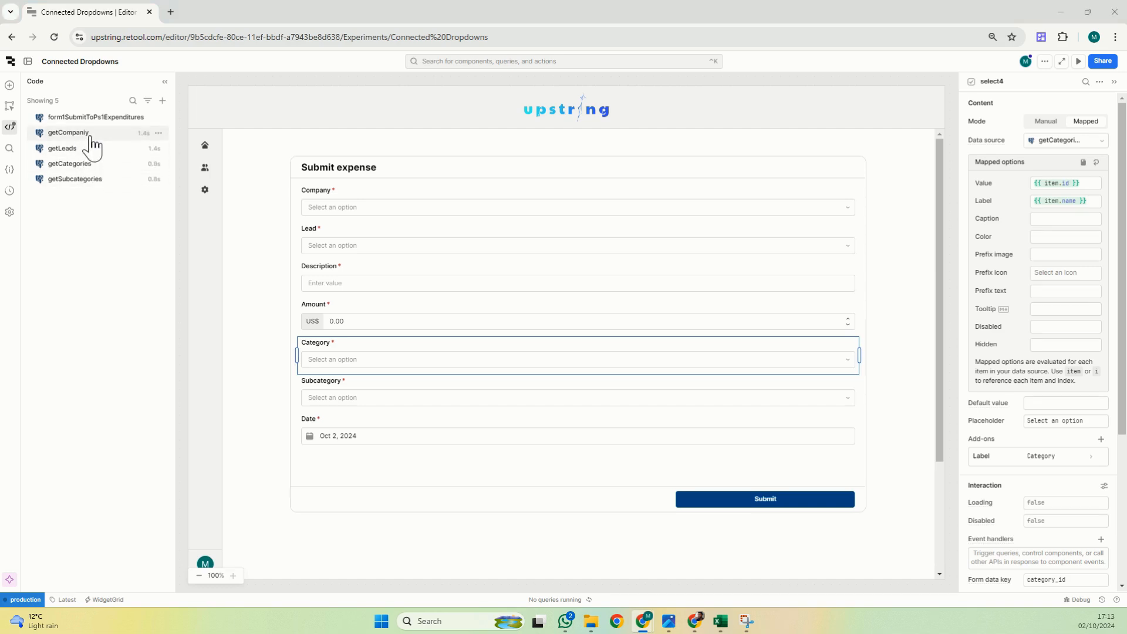
Review the getCompany query and Lead mapping, then choose Zapaterias Oro as the Company.
{"action": "left_click", "coordinate": [68, 132]}
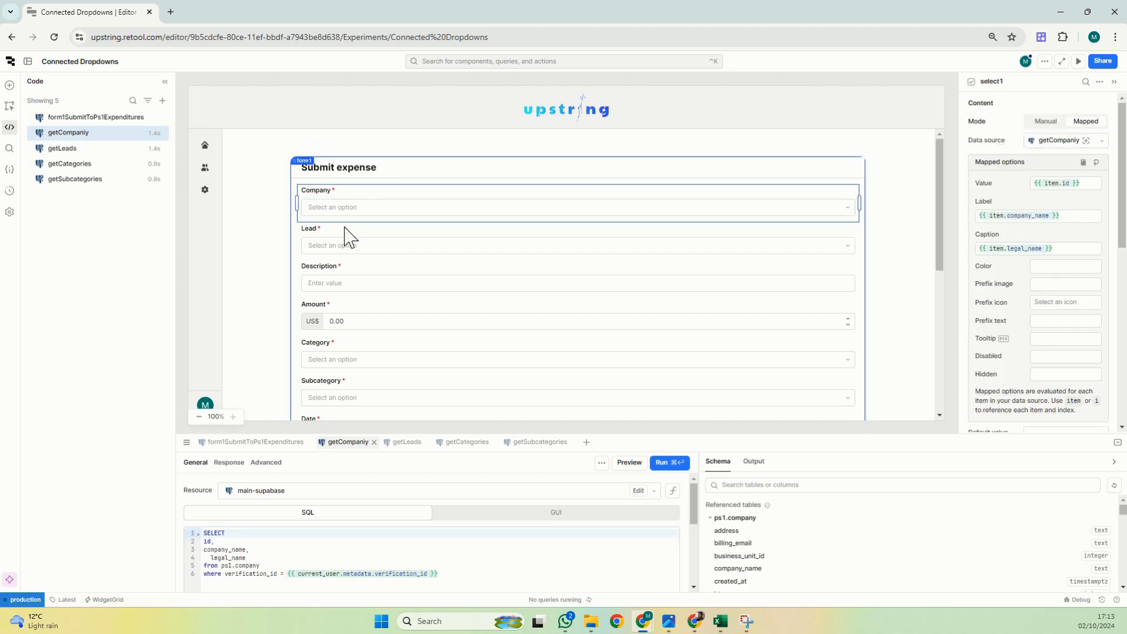
{"action": "left_click", "coordinate": [578, 244]}
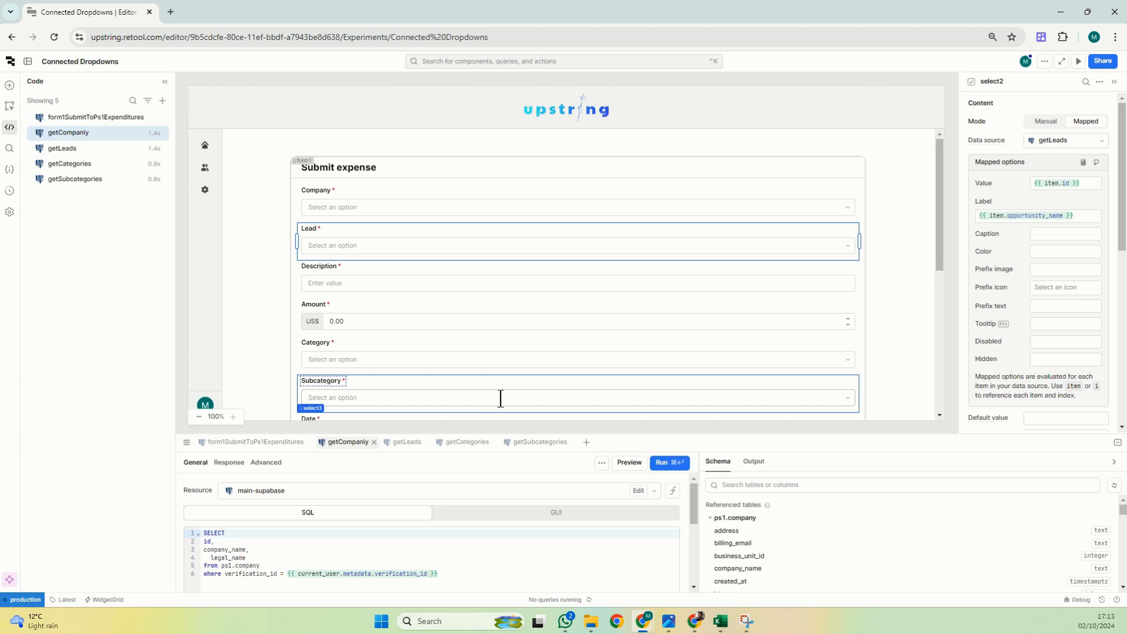
{"action": "left_click", "coordinate": [576, 246]}
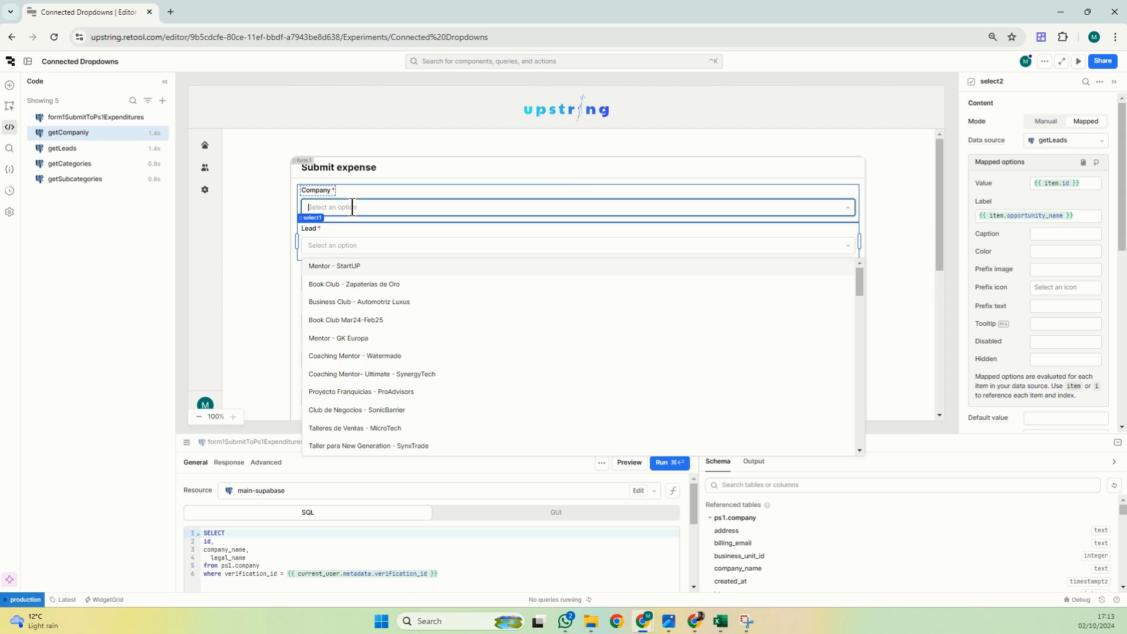
{"action": "left_click", "coordinate": [374, 283]}
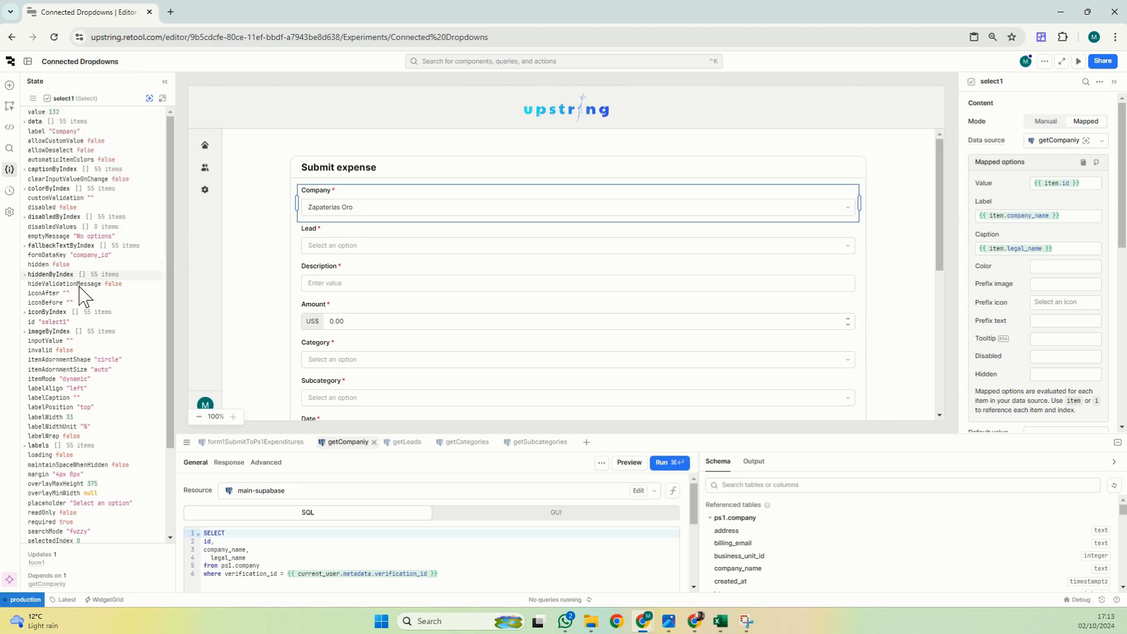
Inspect the selected company's state, choose Business Club - Automotriz Luxus as Lead, and view getLeads.
{"action": "scroll", "scroll_direction": "down", "scroll_amount": 3}
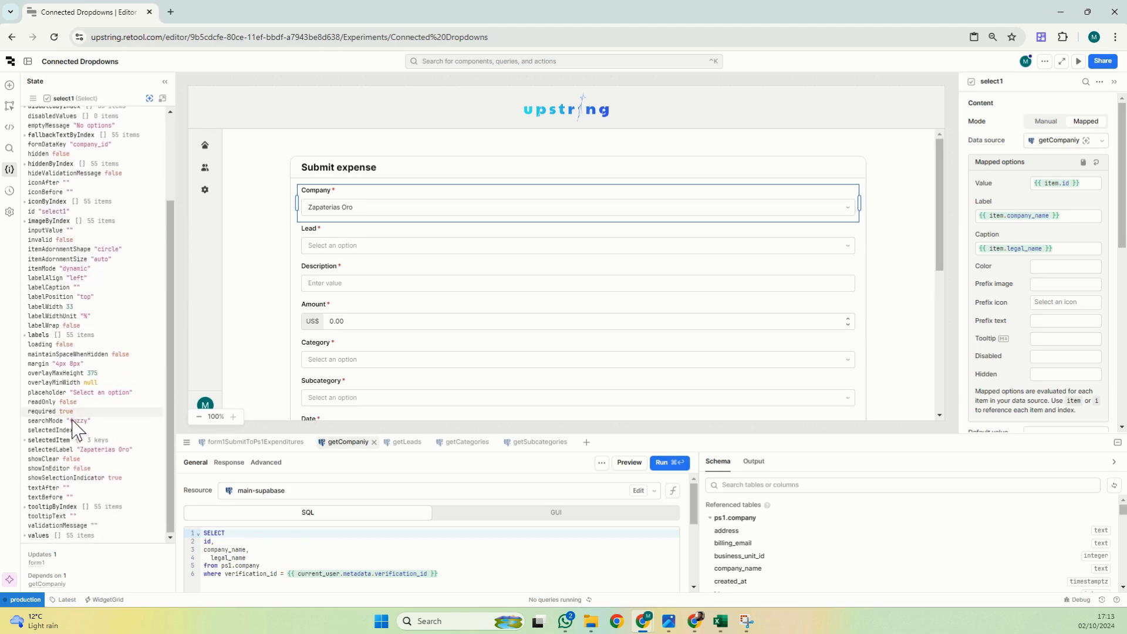
{"action": "left_click", "coordinate": [24, 439]}
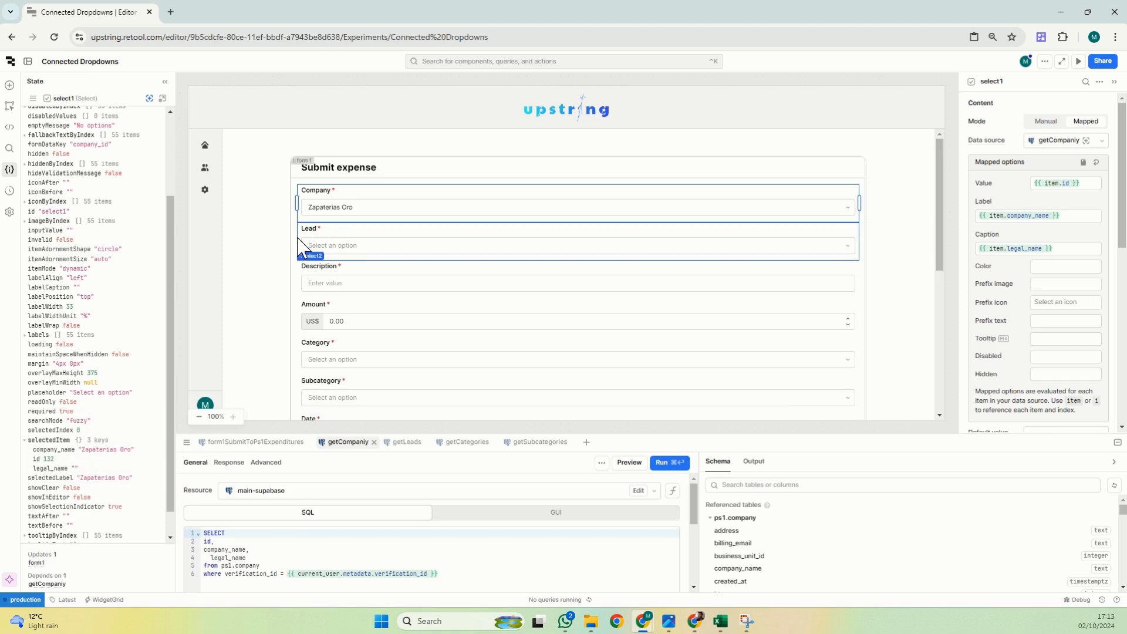
{"action": "left_click", "coordinate": [576, 245]}
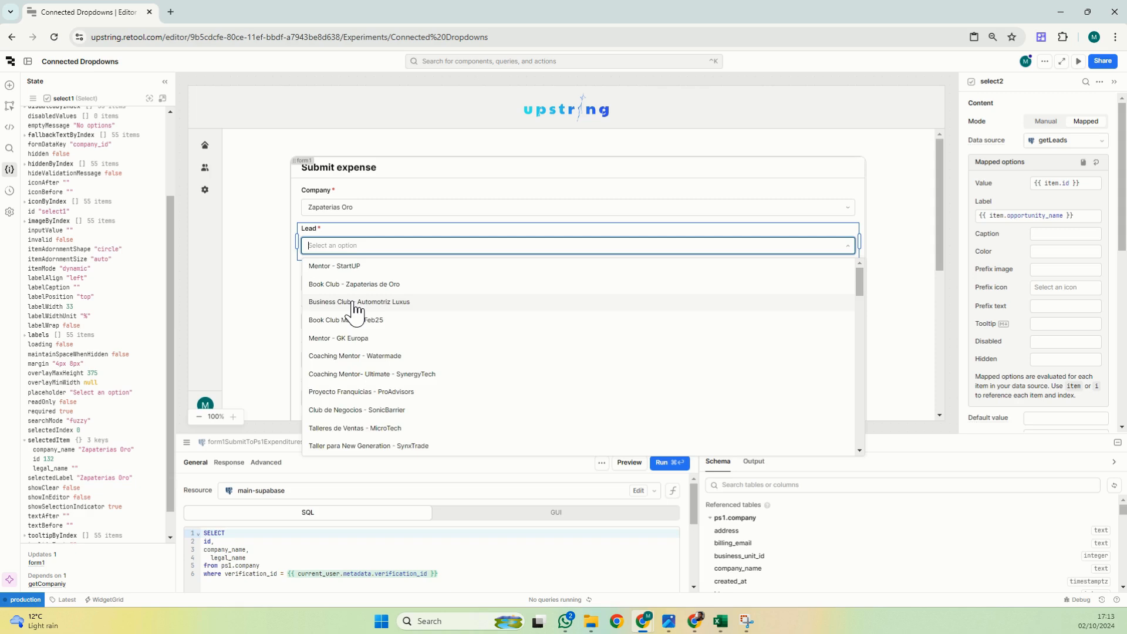
{"action": "left_click", "coordinate": [357, 301]}
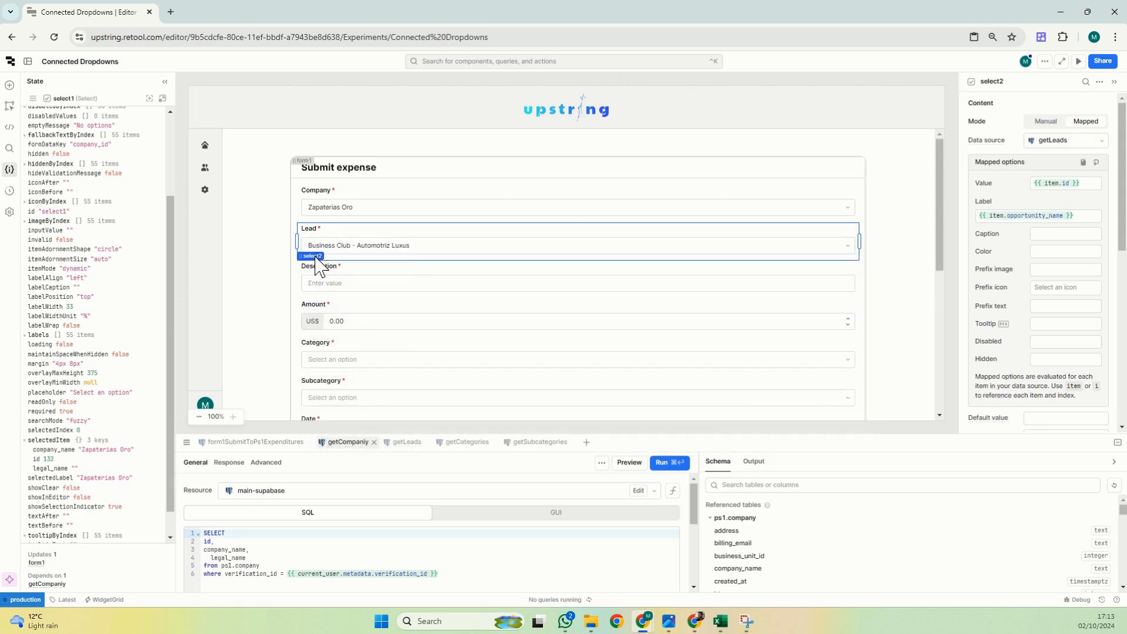
{"action": "left_click", "coordinate": [309, 245]}
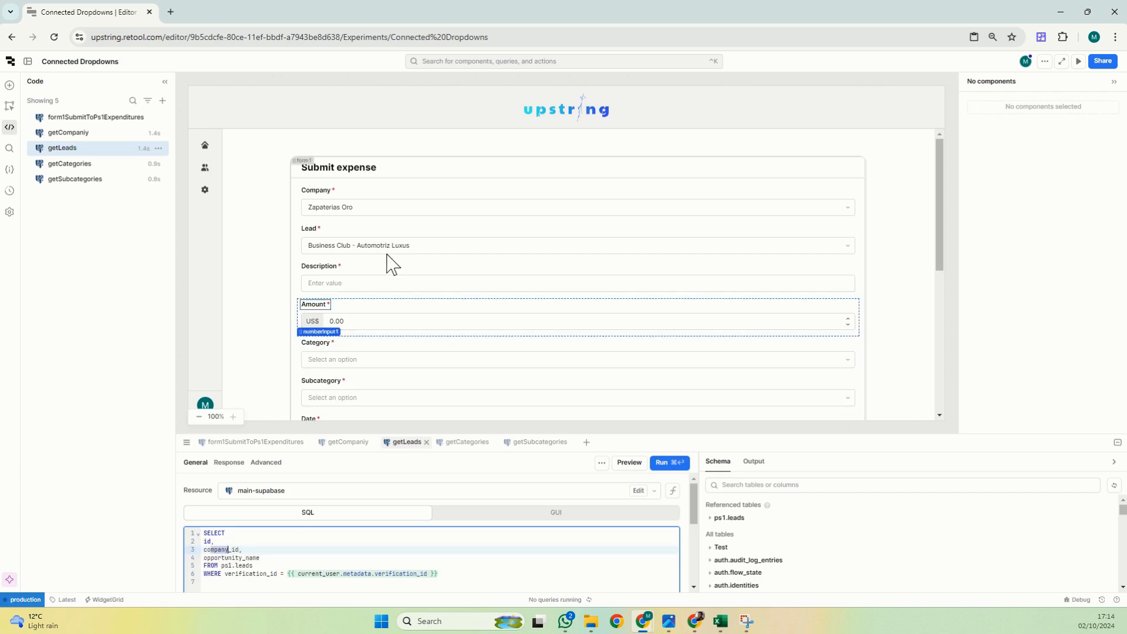
Switch the Lead data source to a custom getLeads.data.filter expression and rerun getLeads as an array.
{"action": "left_click", "coordinate": [576, 245]}
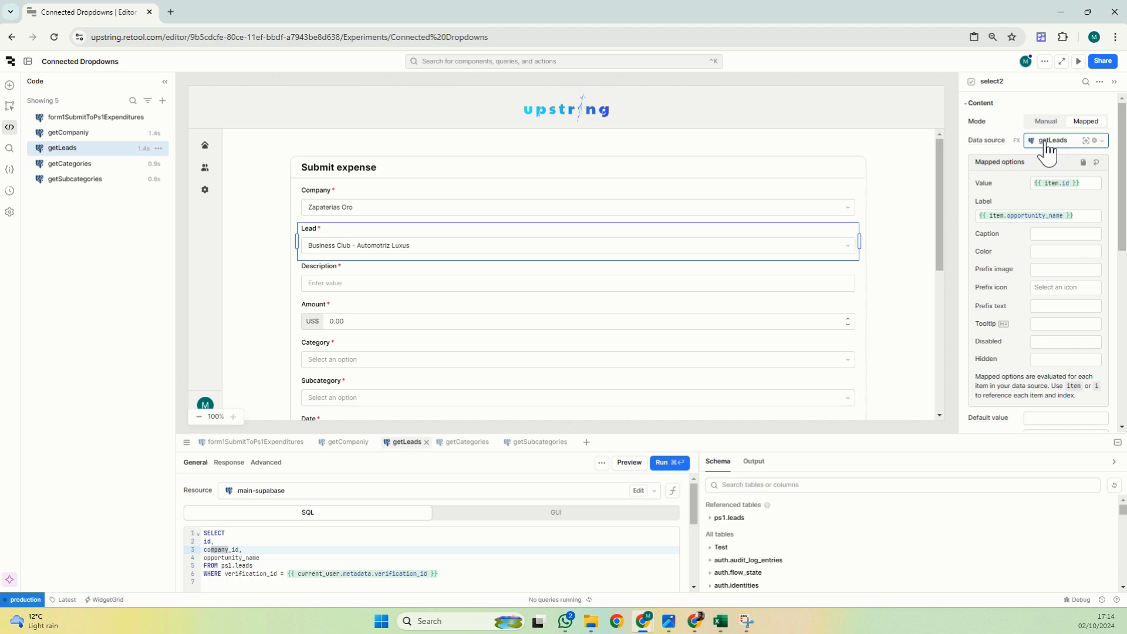
{"action": "mouse_move", "coordinate": [1057, 152]}
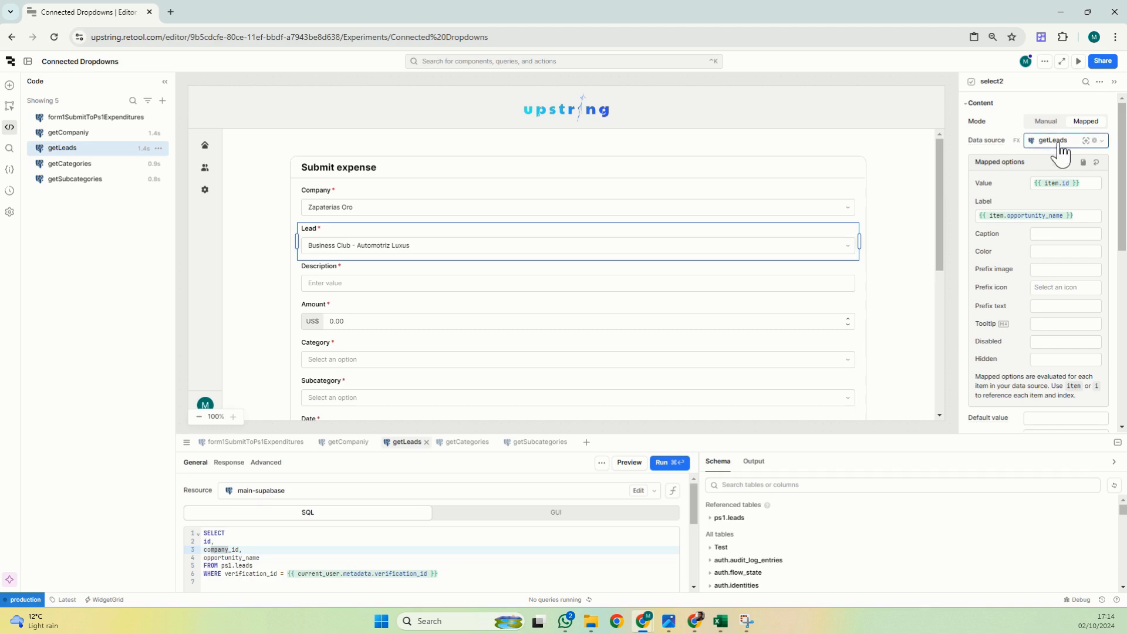
{"action": "left_click", "coordinate": [363, 207]}
{"action": "type", "text": "return formatDataAsArray (data)"}
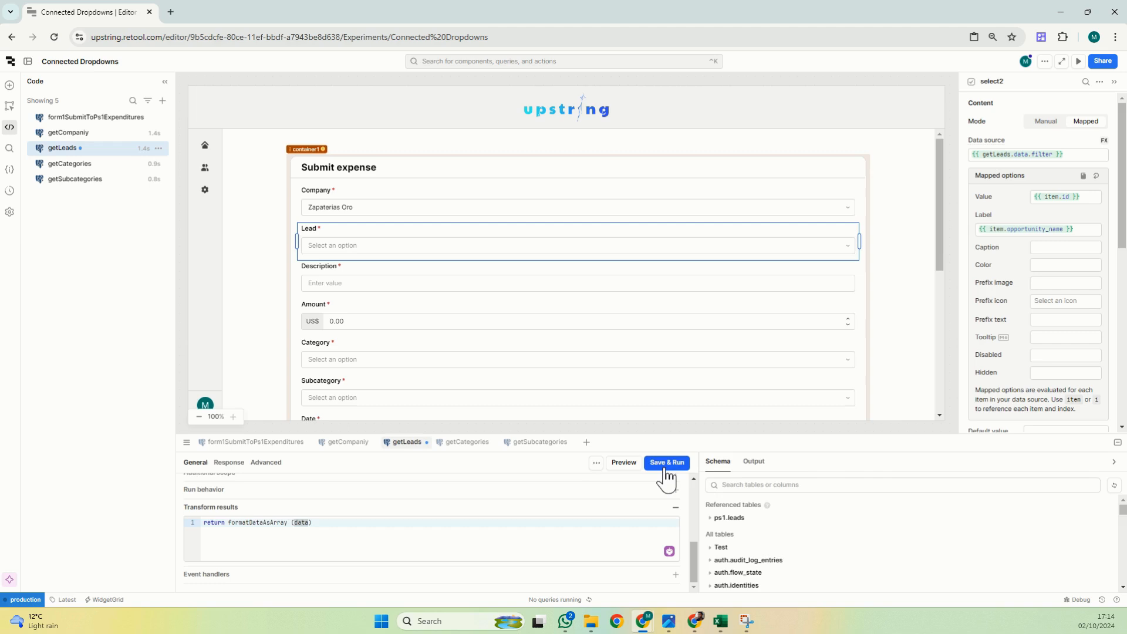
{"action": "left_click", "coordinate": [664, 462]}
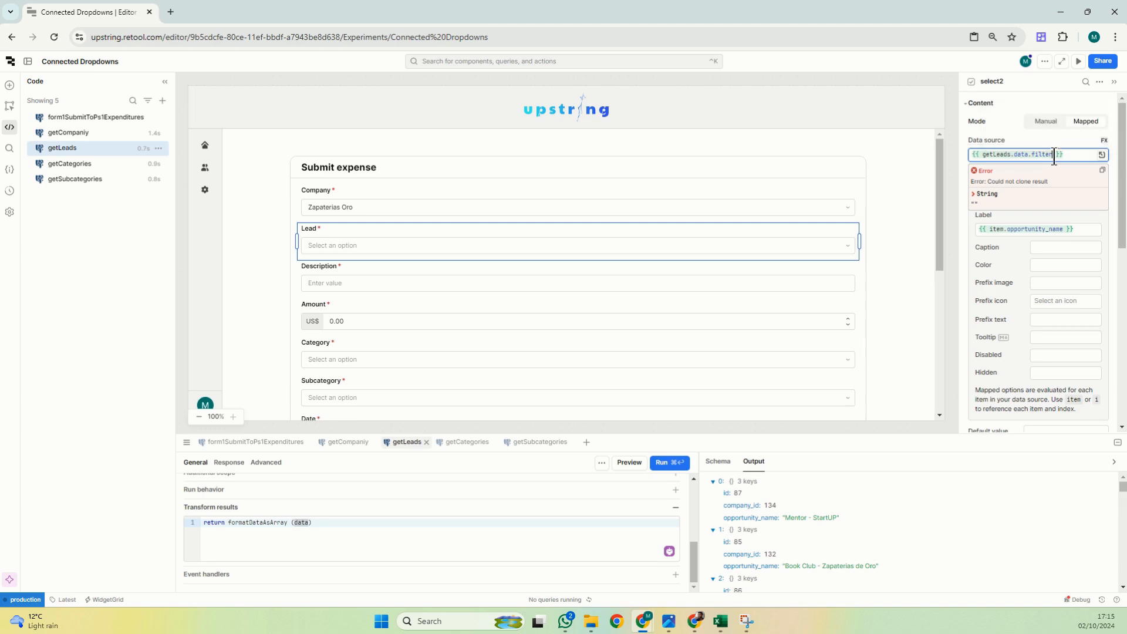
Complete the Lead filter as x => x.company_id === select1.value.
{"action": "type", "text": "(x => )"}
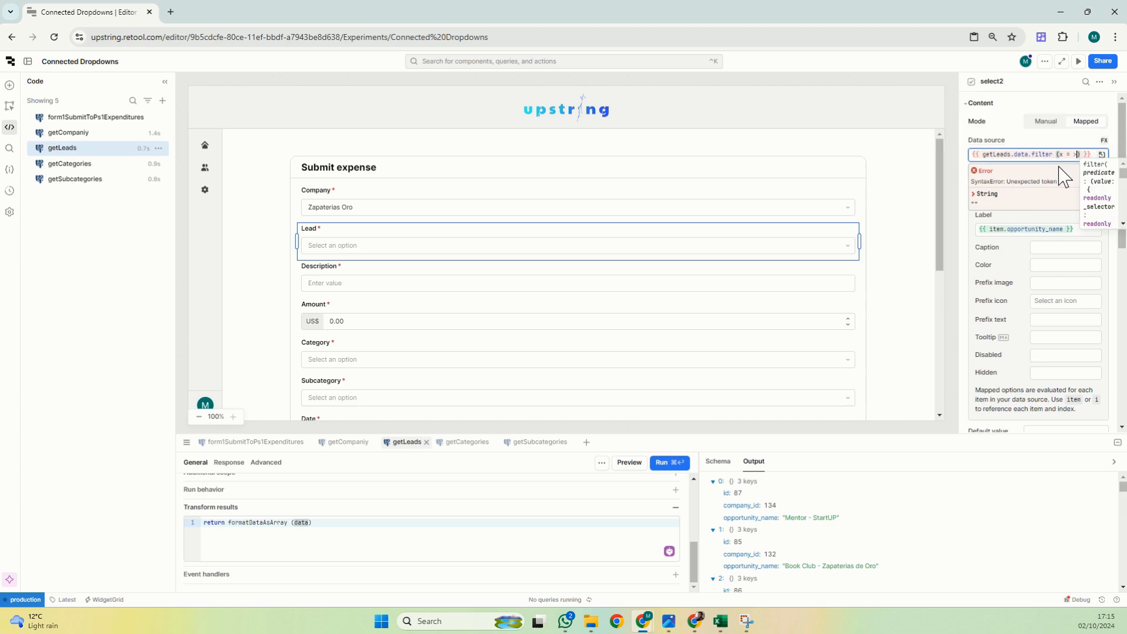
{"action": "type", "text": "x.company_id === select1.value"}
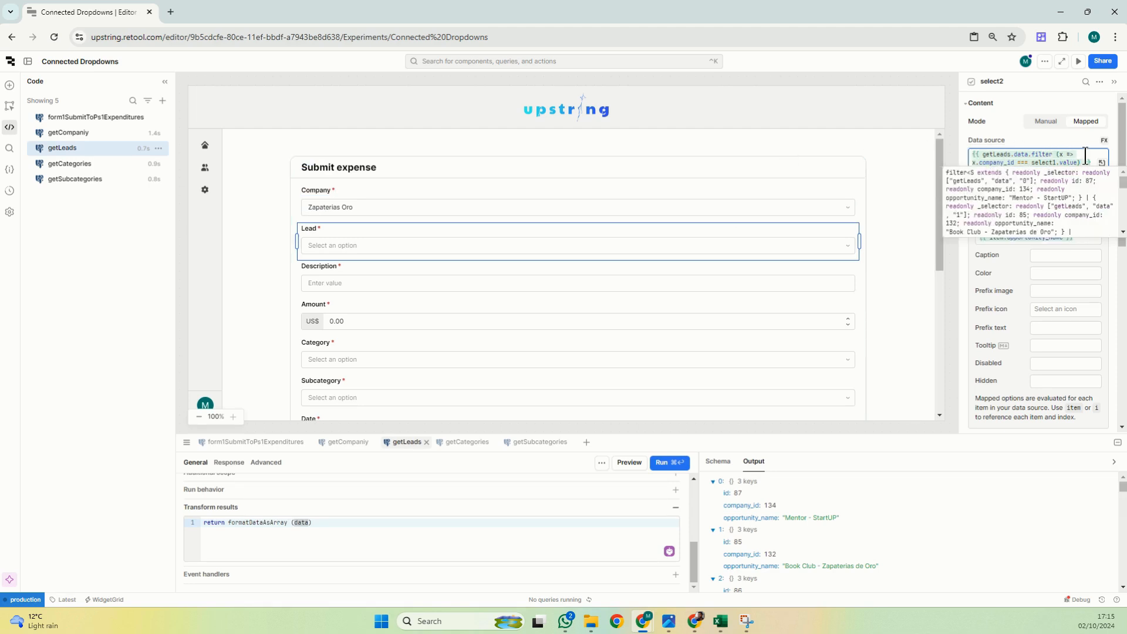
{"action": "left_click", "coordinate": [576, 245]}
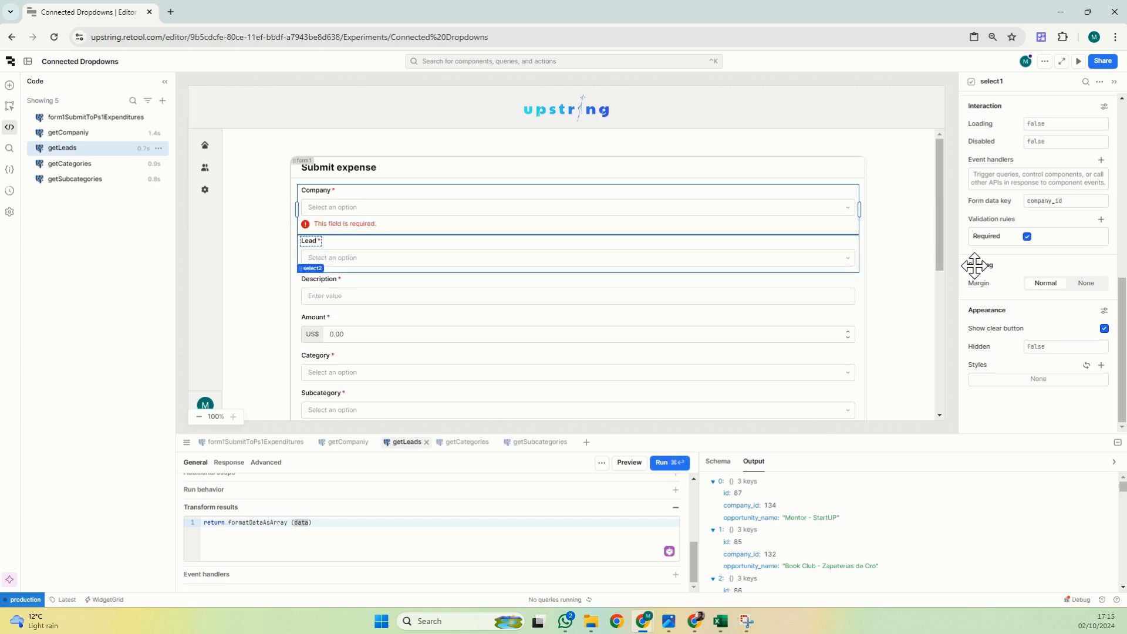
Disable the Lead dropdown while select1.value has no company chosen.
{"action": "left_click", "coordinate": [354, 296]}
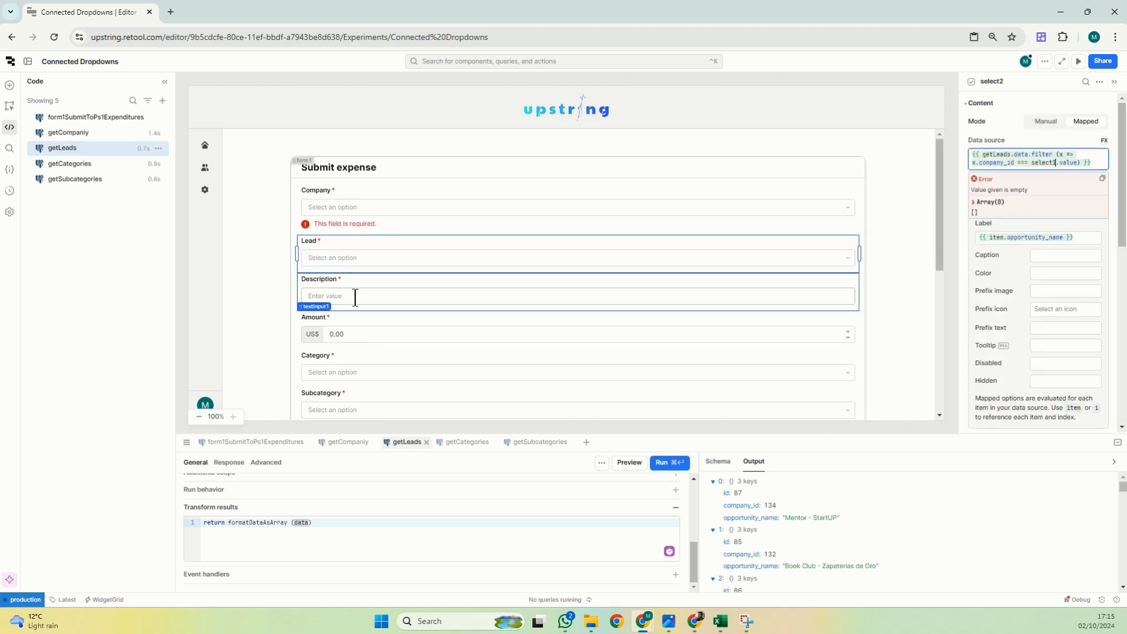
{"action": "left_click", "coordinate": [577, 257]}
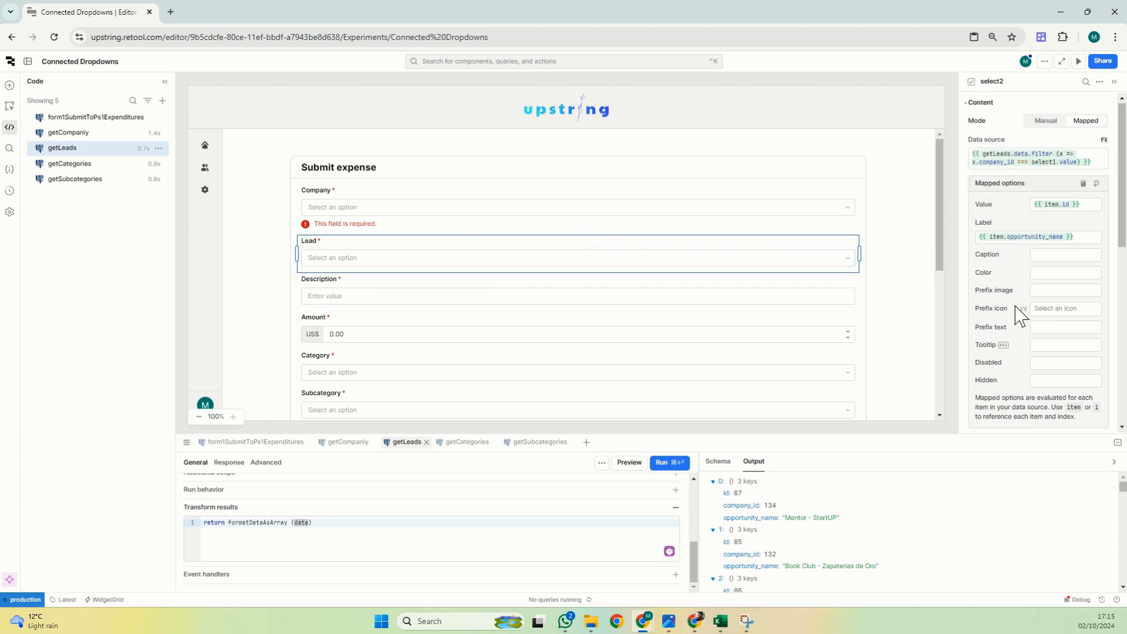
{"action": "left_click", "coordinate": [1064, 261]}
{"action": "type", "text": "{{ "}
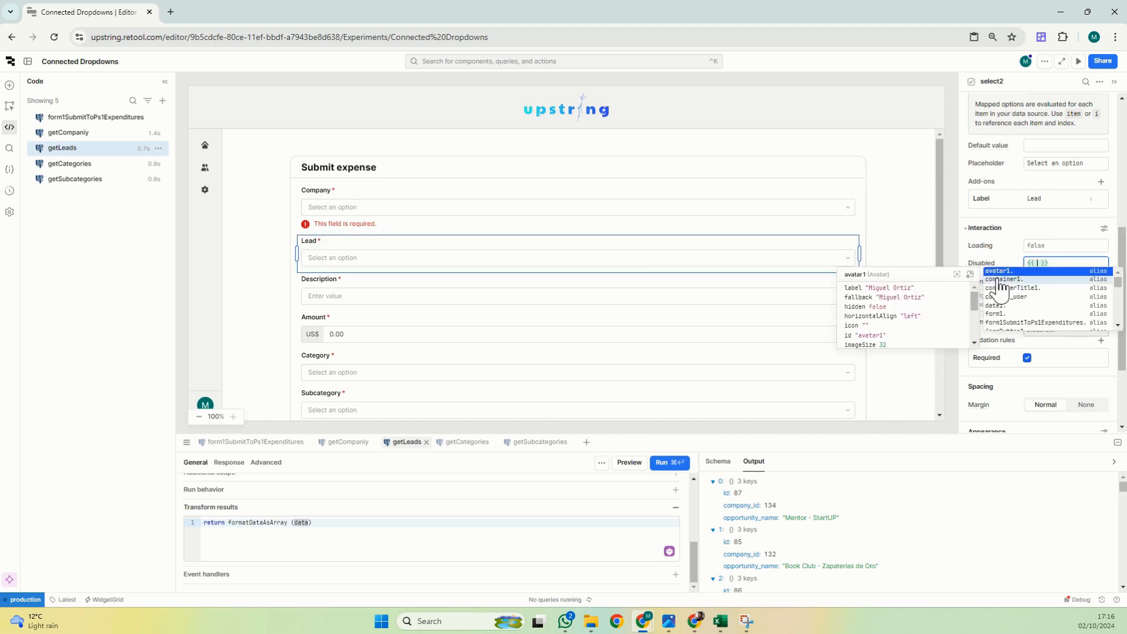
{"action": "type", "text": "select1.value ==="}
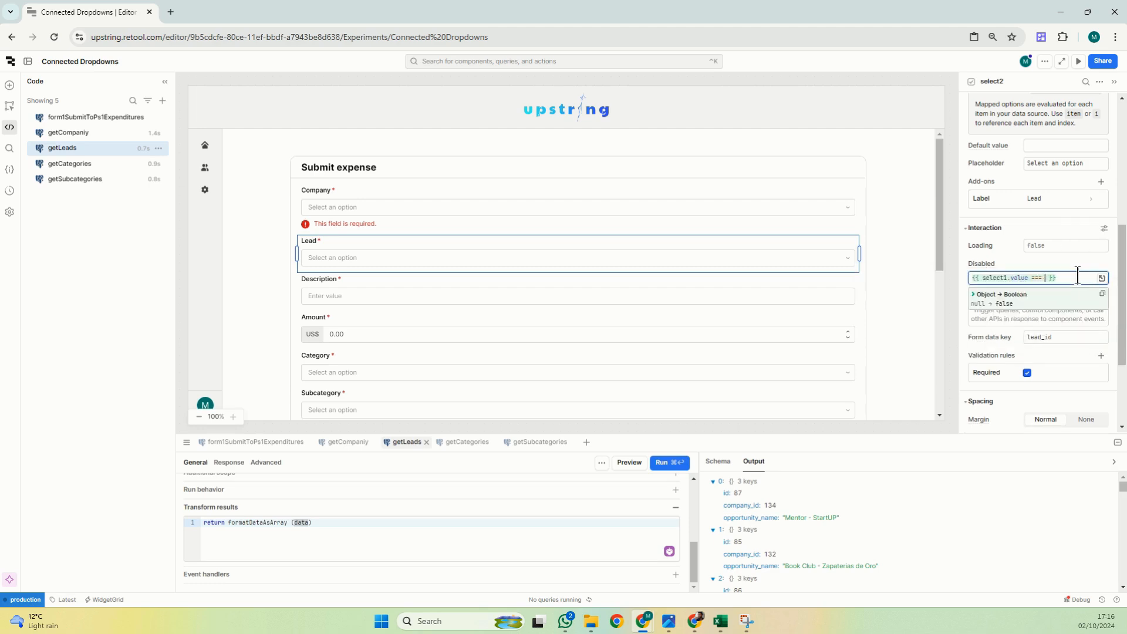
Preview the form as an end user and pick GK Europa as the company.
{"action": "left_click", "coordinate": [1078, 61]}
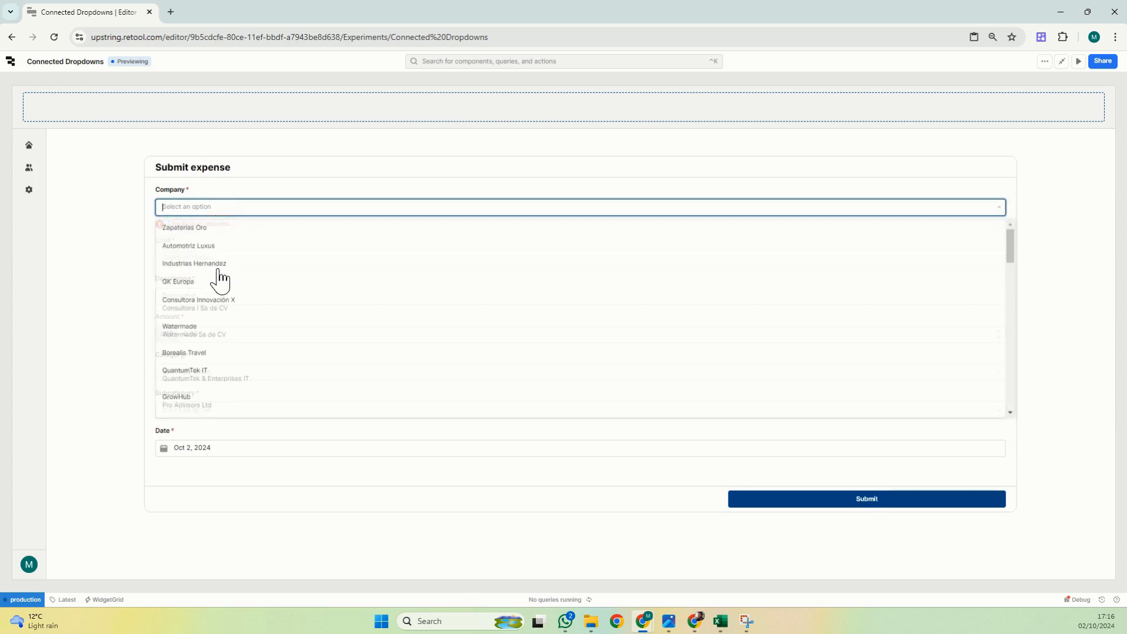
{"action": "left_click", "coordinate": [178, 281]}
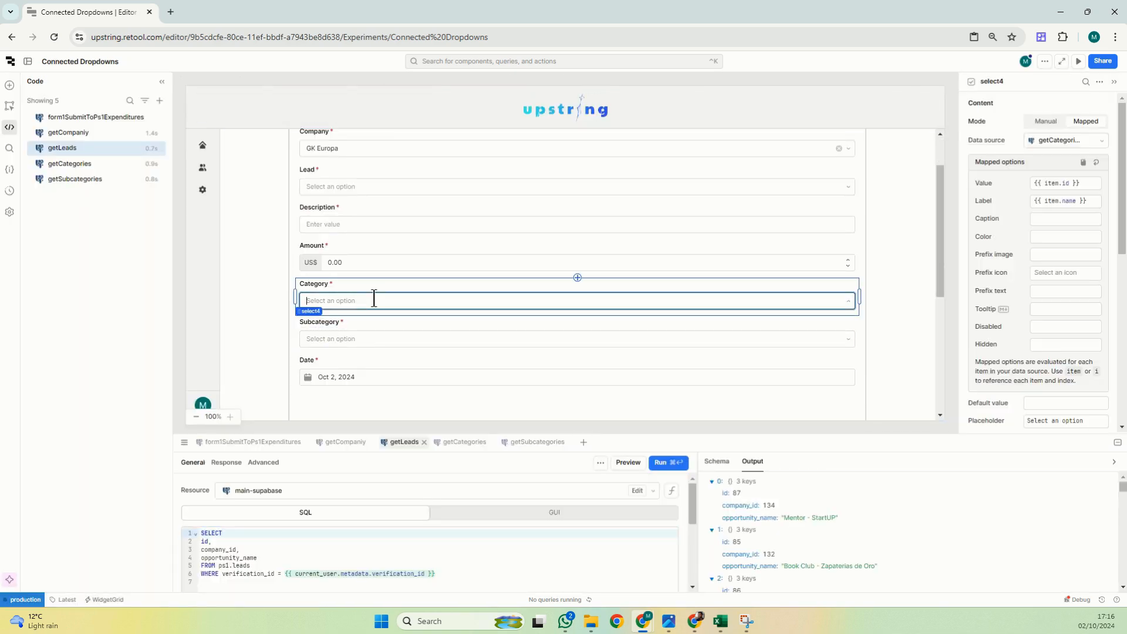
List the Subcategory options and inspect its caption's getCategories.data.find error.
{"action": "left_click", "coordinate": [576, 339]}
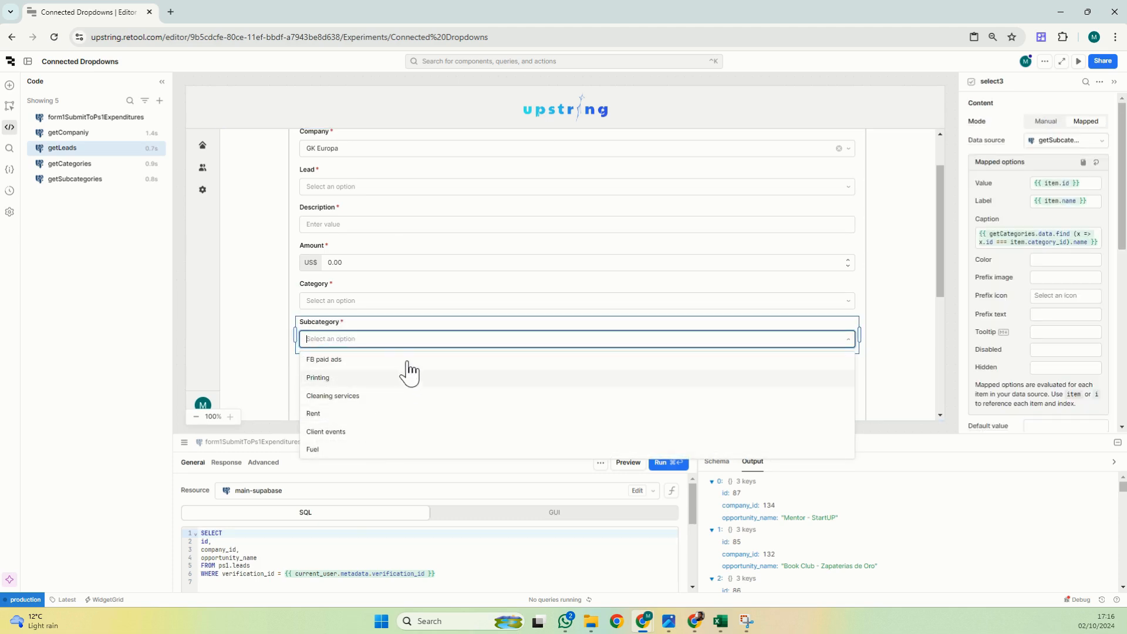
{"action": "mouse_move", "coordinate": [471, 363]}
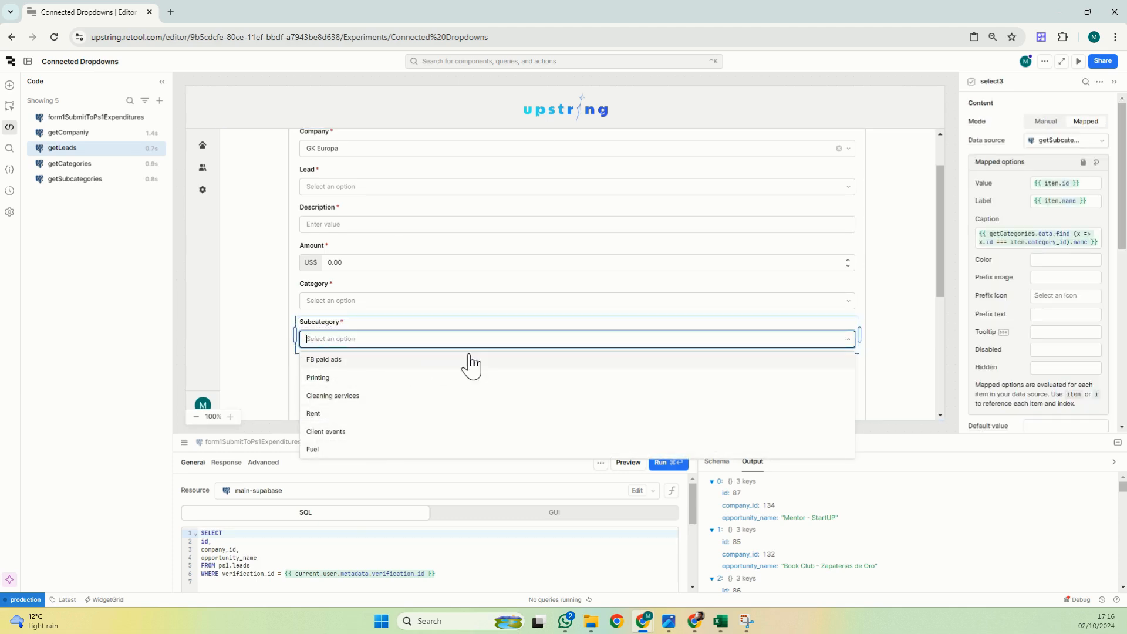
{"action": "mouse_move", "coordinate": [341, 417]}
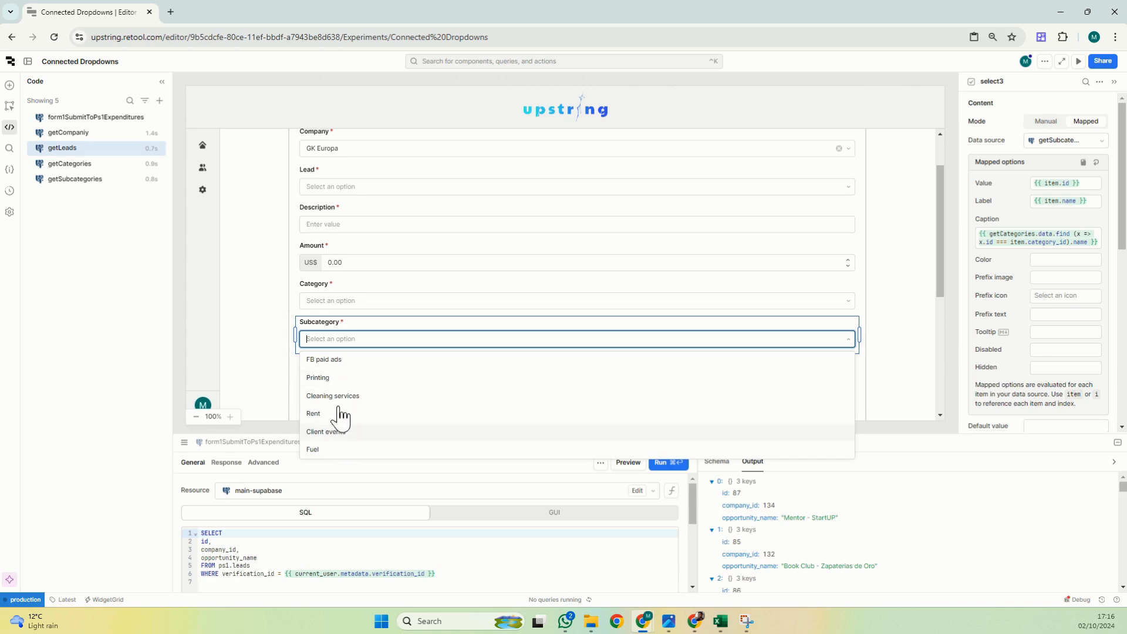
{"action": "mouse_move", "coordinate": [335, 400]}
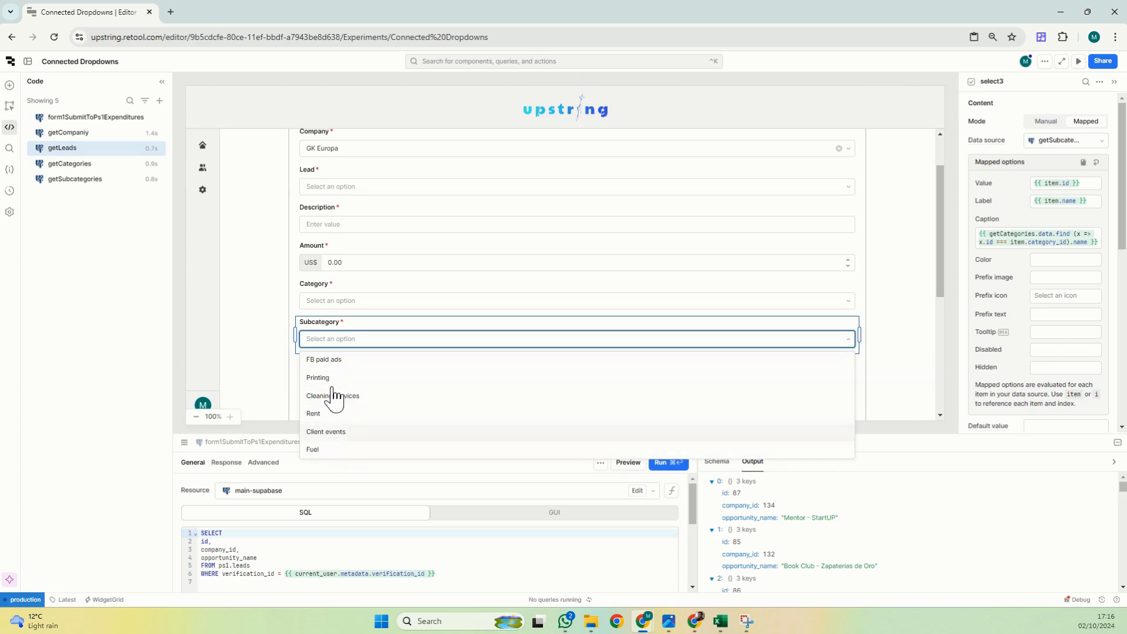
{"action": "mouse_move", "coordinate": [338, 369]}
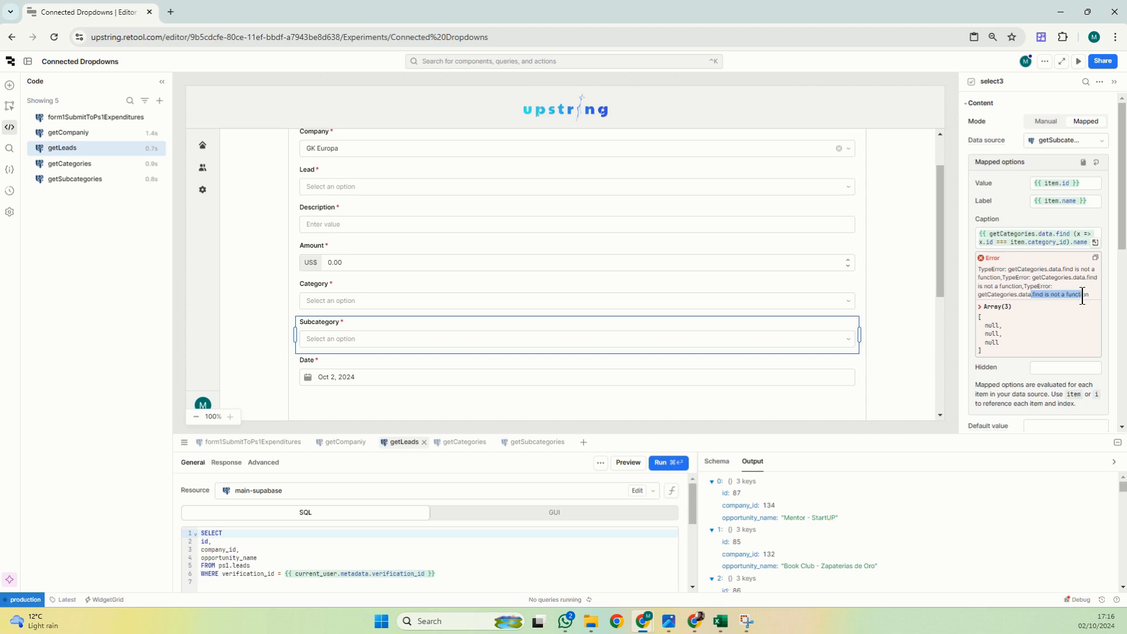
{"action": "left_click", "coordinate": [1036, 237]}
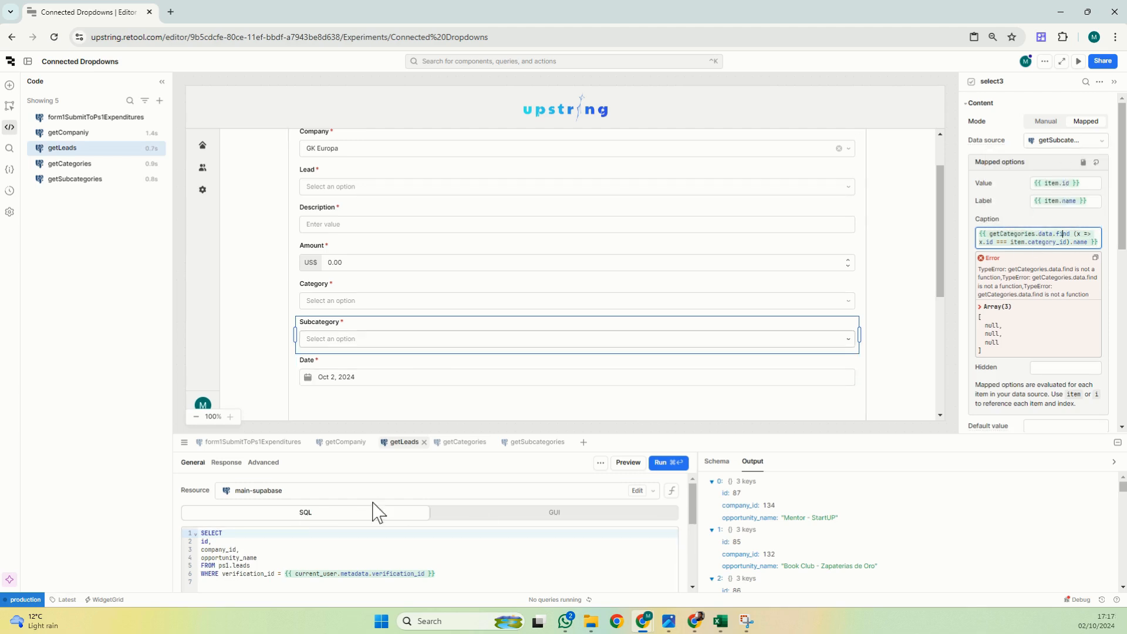
Transform getCategories with formatDataAsArray(data), rerun it, and return to Subcategory's settings.
{"action": "left_click", "coordinate": [464, 442]}
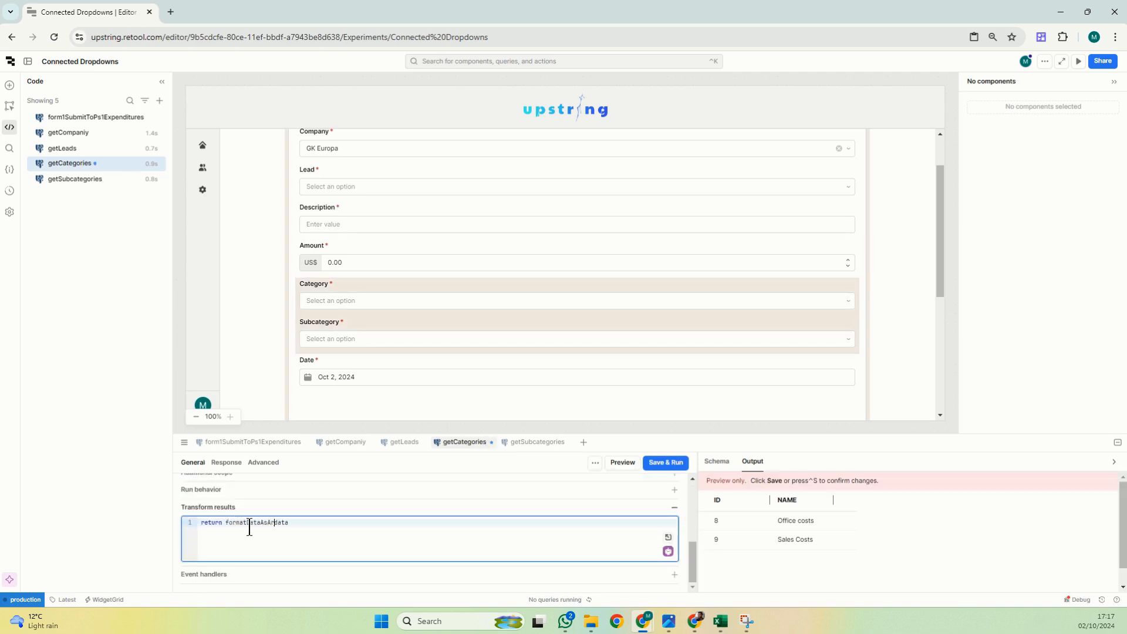
{"action": "left_click", "coordinate": [663, 463]}
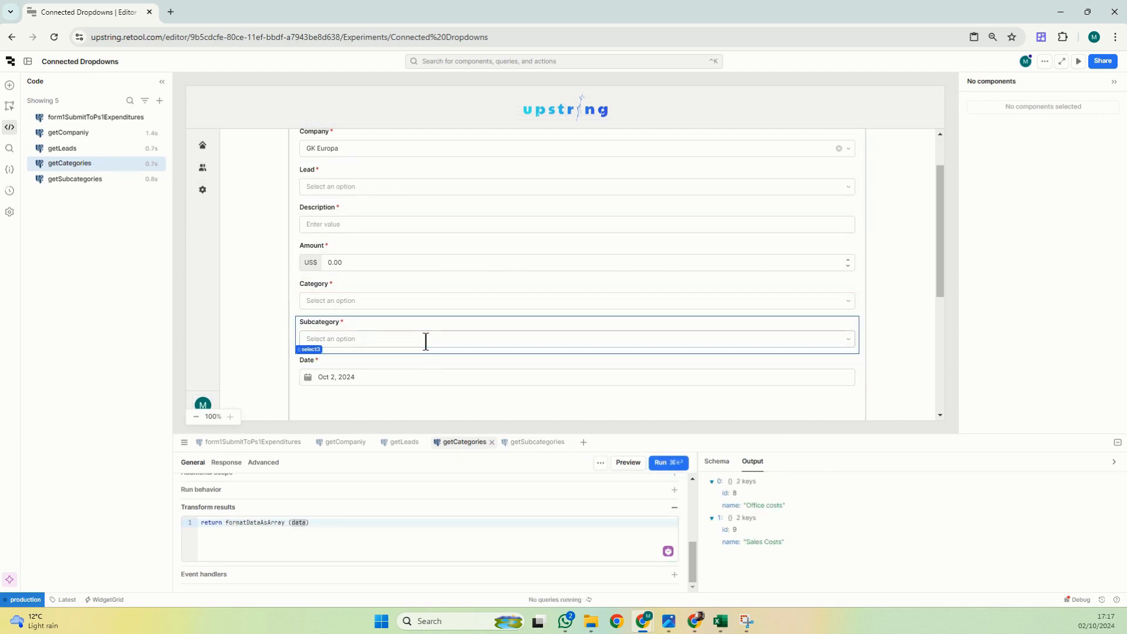
{"action": "left_click", "coordinate": [574, 338]}
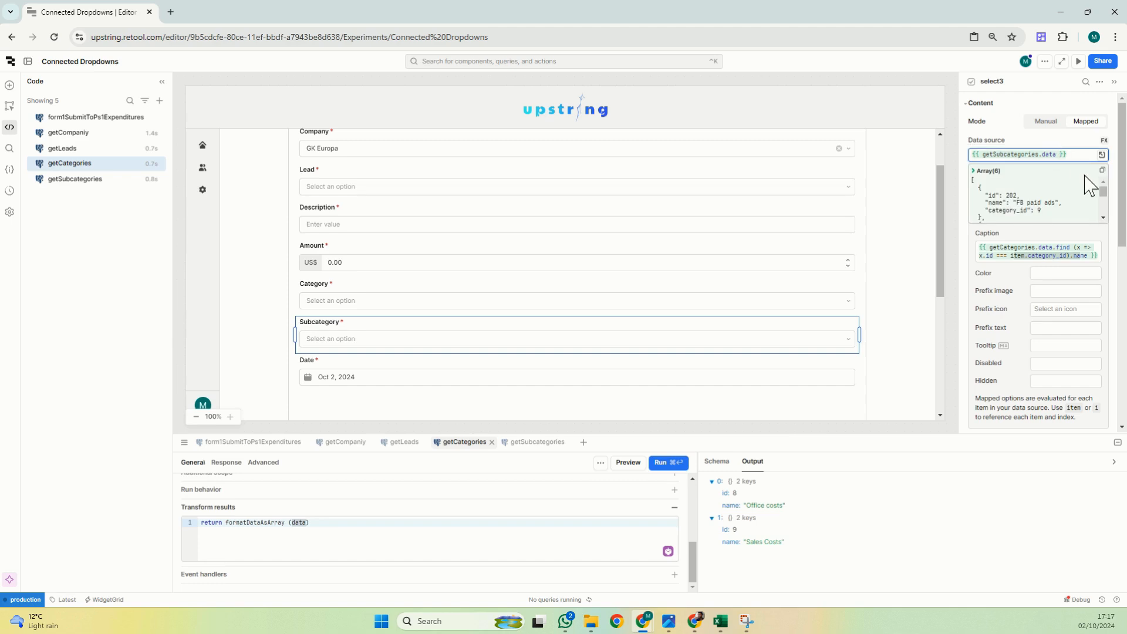
Set Subcategory's source to getSubcategories.data.filter(x => x.category_id === select4.value).
{"action": "type", "text": ".filter"}
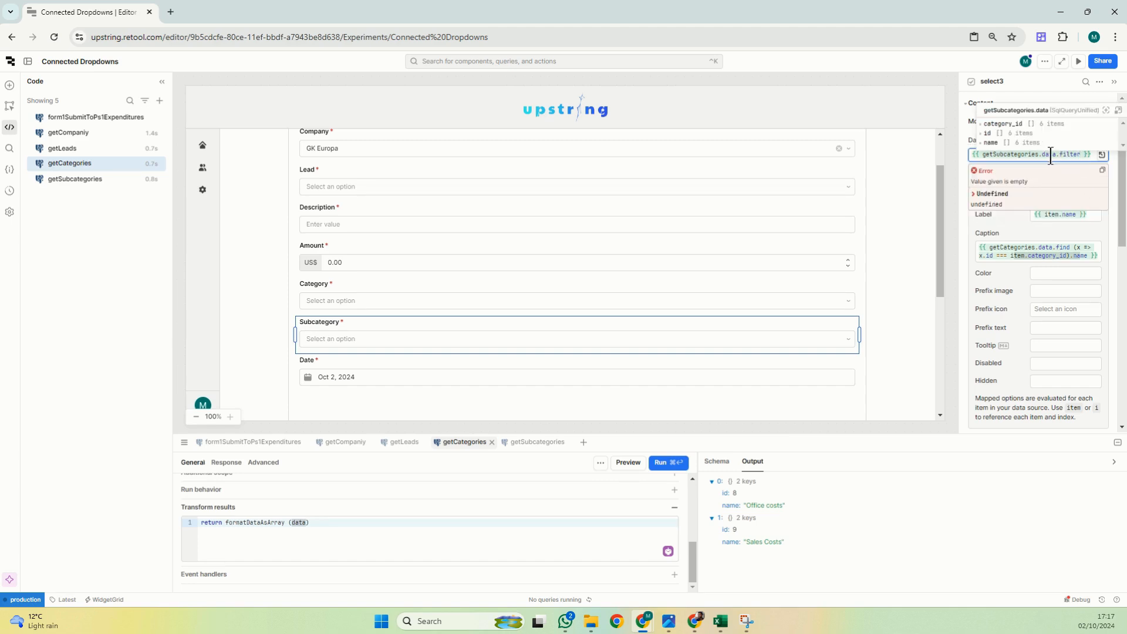
{"action": "type", "text": "(x)"}
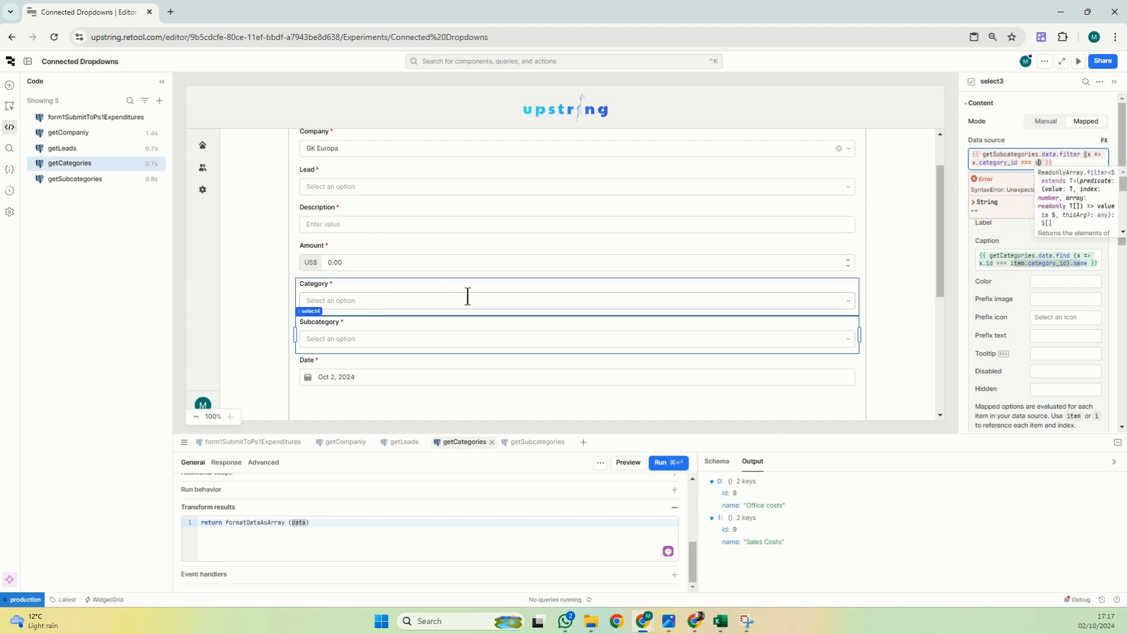
{"action": "type", "text": "select4.value"}
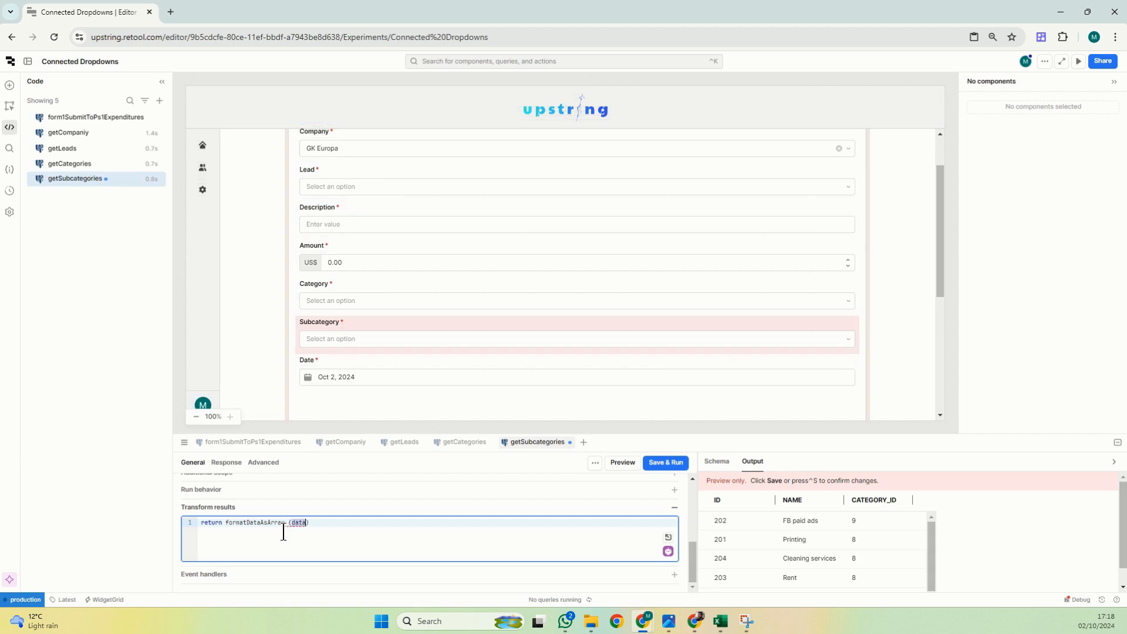
Rerun getSubcategories as an array and verify Office costs offers only Printing, Cleaning services and Rent.
{"action": "left_click", "coordinate": [663, 462]}
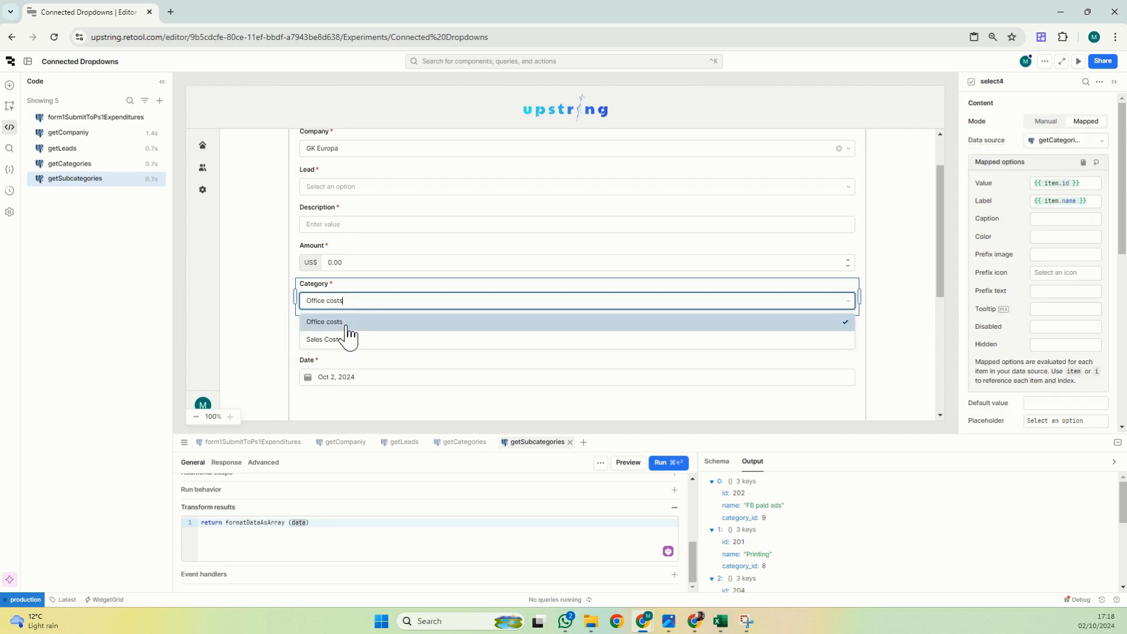
{"action": "left_click", "coordinate": [324, 322]}
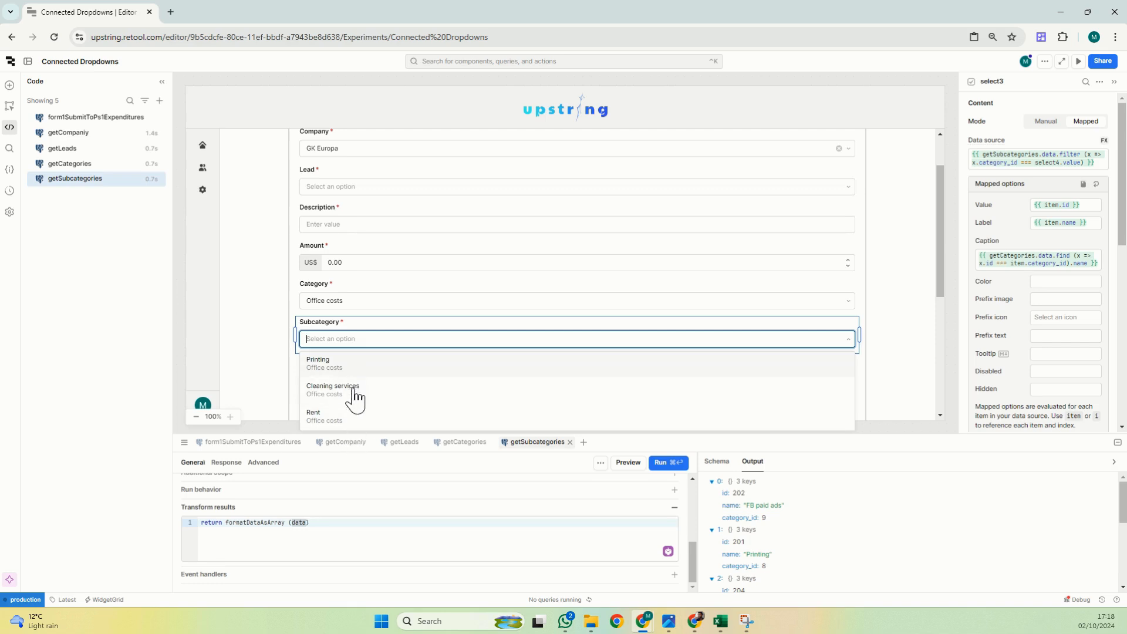
{"action": "mouse_move", "coordinate": [902, 379]}
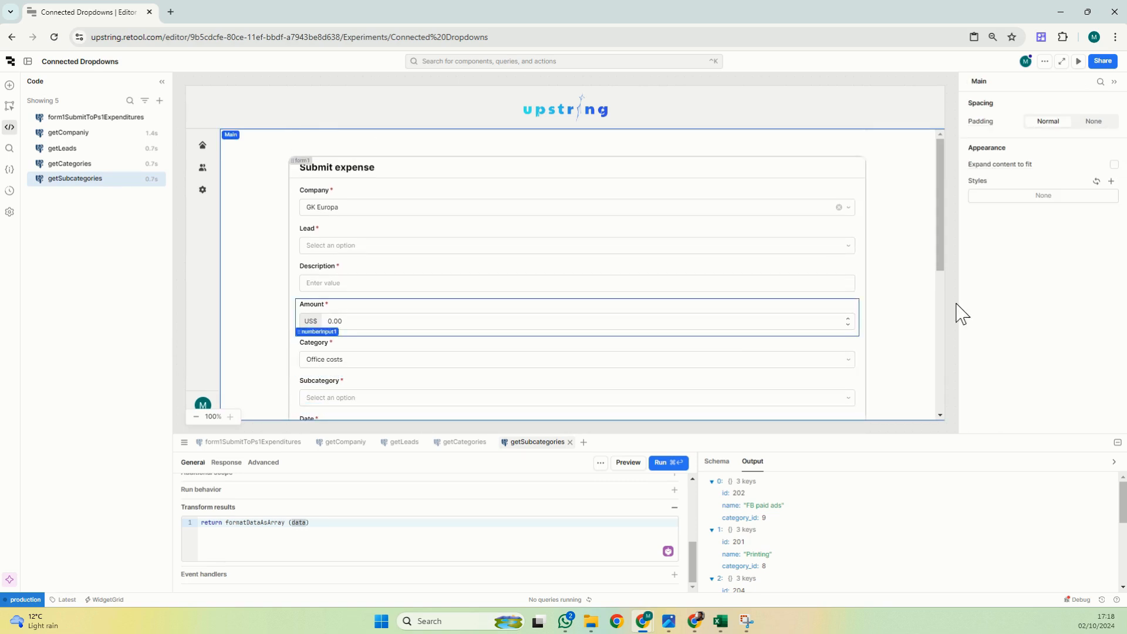
{"action": "scroll", "scroll_direction": "down", "scroll_amount": 3}
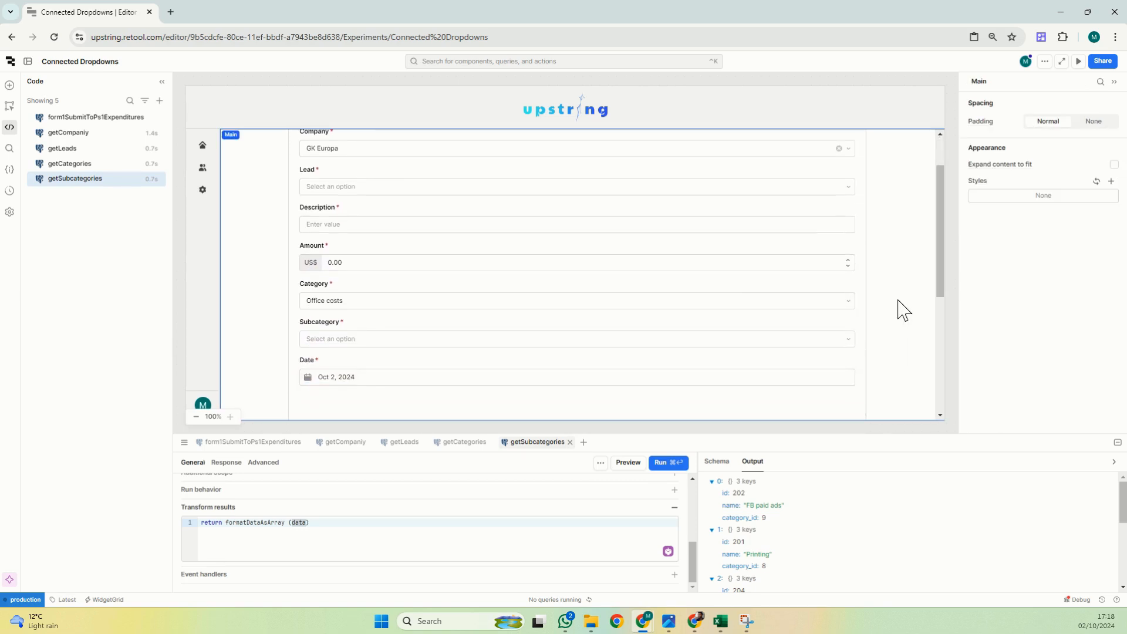